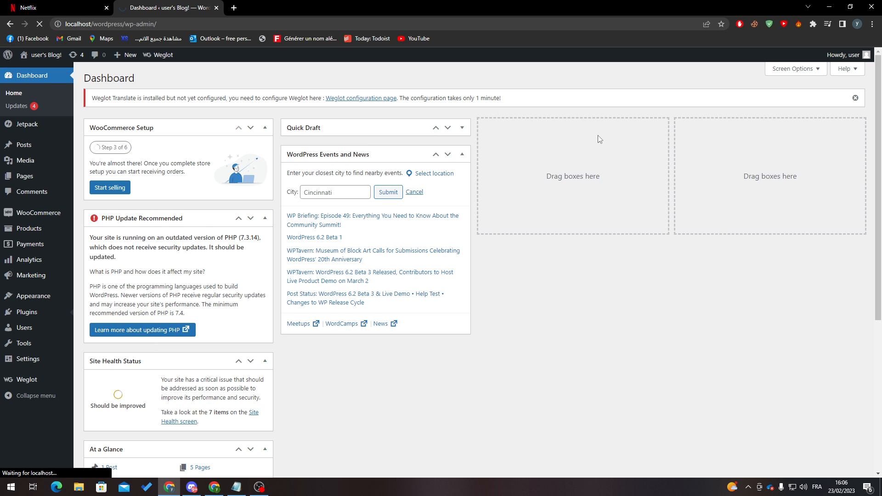
pyautogui.moveTo(104, 180)
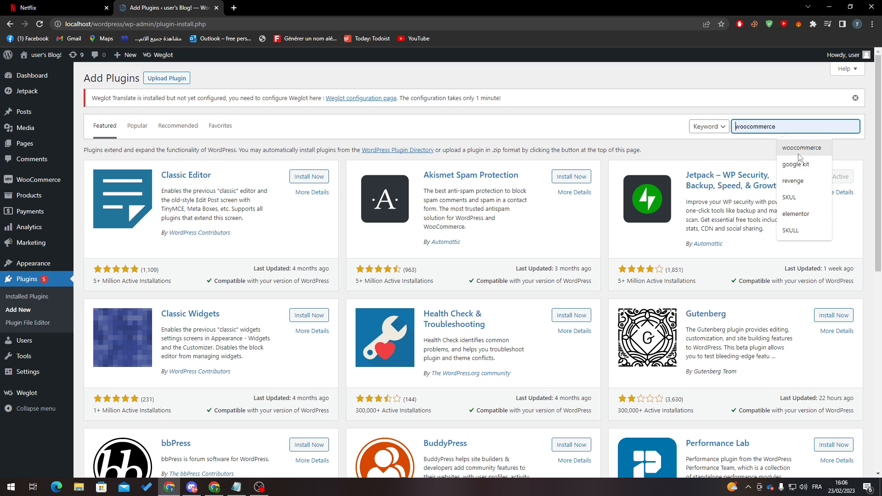
# - Search the plugin directory for woocommerce before viewing the installed plugins
pyautogui.press('Enter')
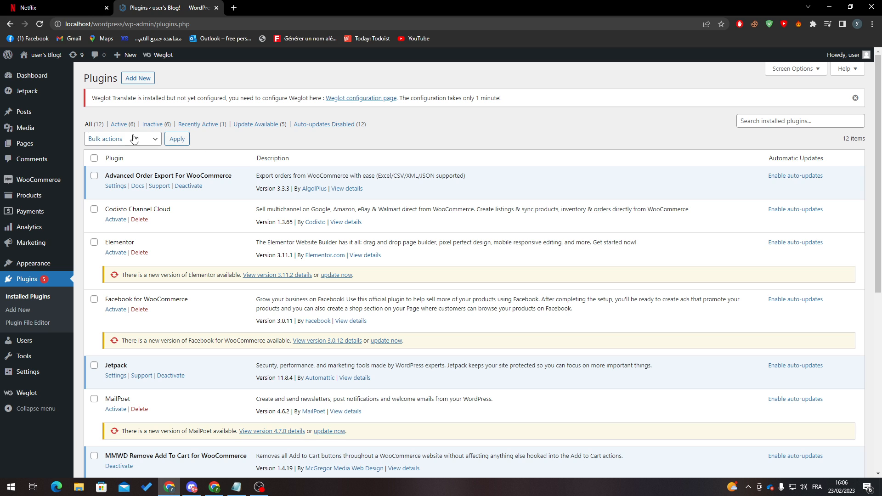
# - Filter the plugins to Active, then Inactive, and scroll the six inactive plugins
pyautogui.click(118, 124)
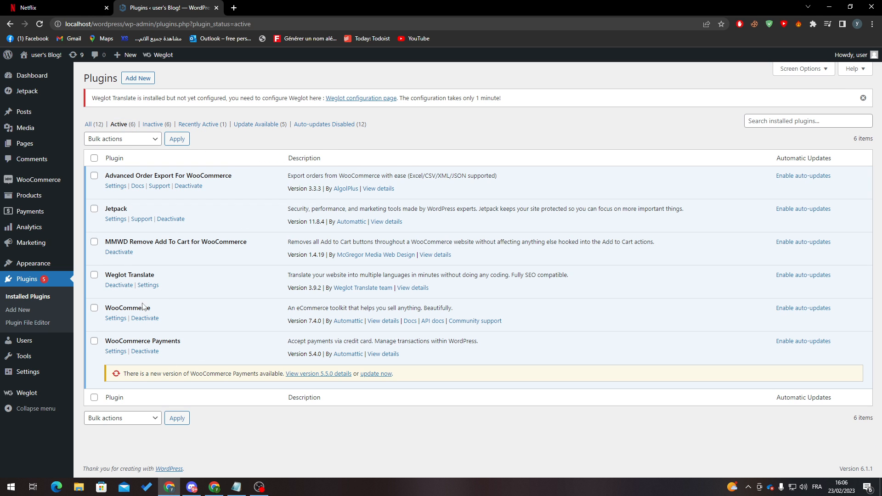
pyautogui.click(152, 124)
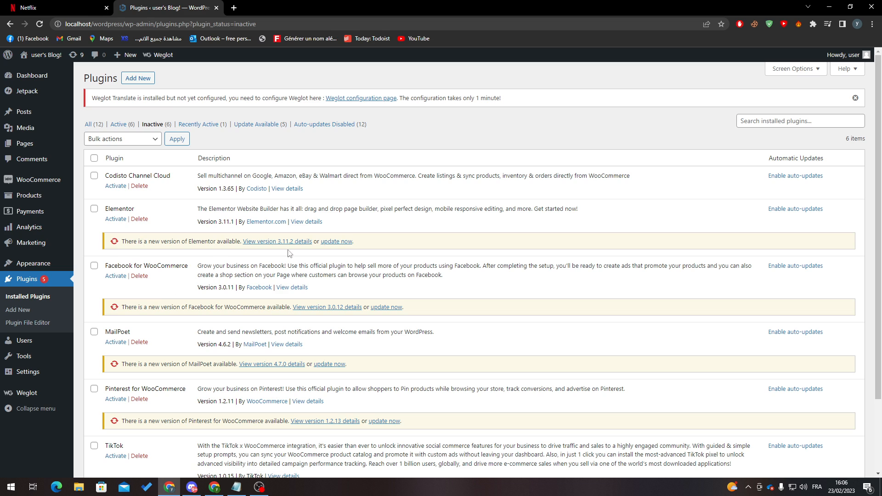
pyautogui.scroll(-3)
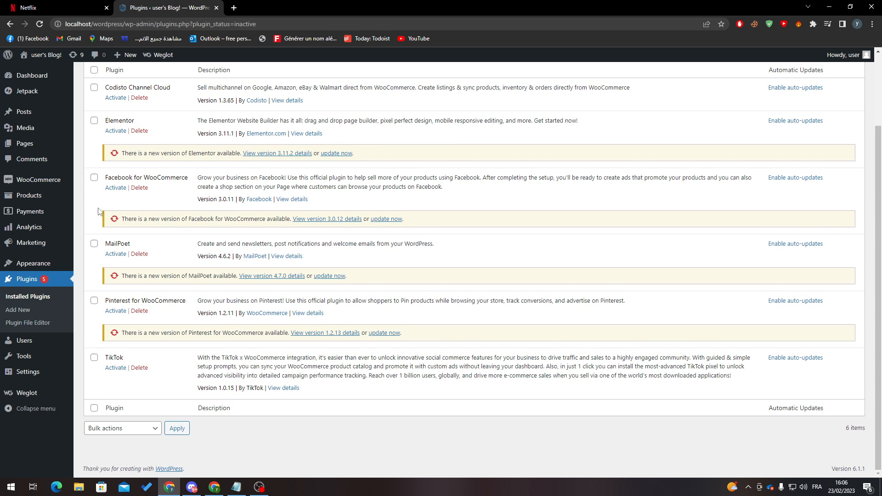
pyautogui.moveTo(437, 227)
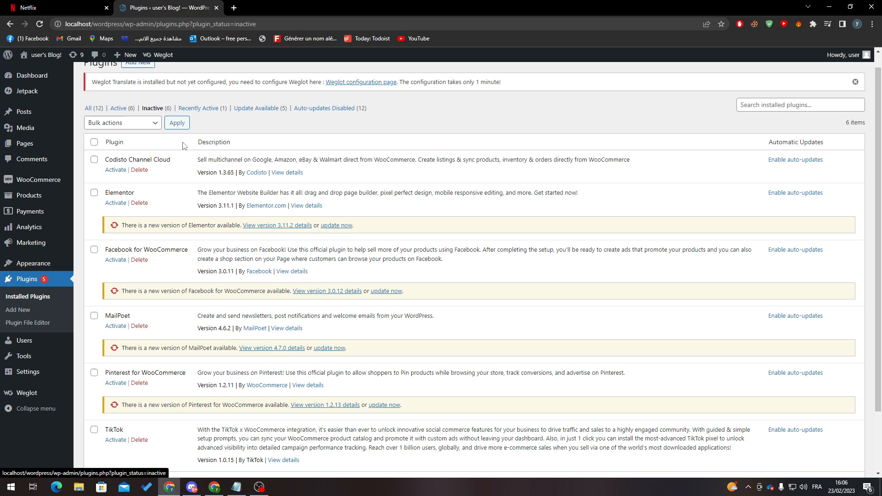
pyautogui.moveTo(73, 72)
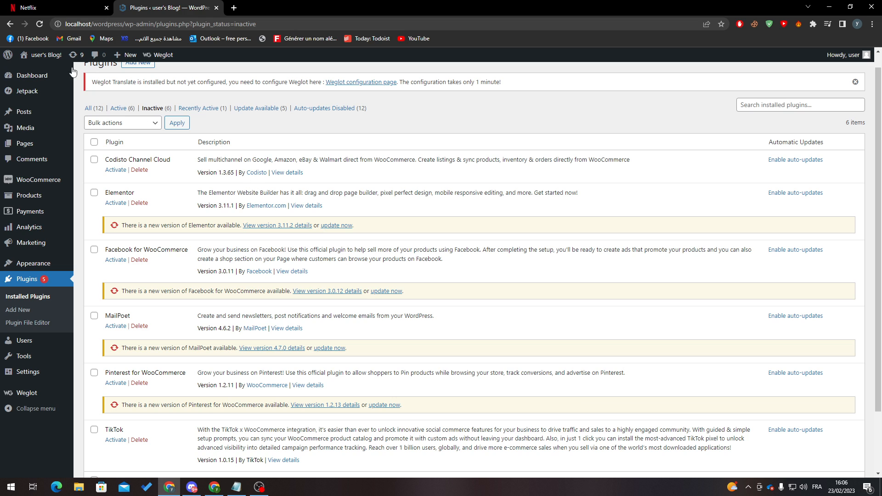
pyautogui.moveTo(301, 424)
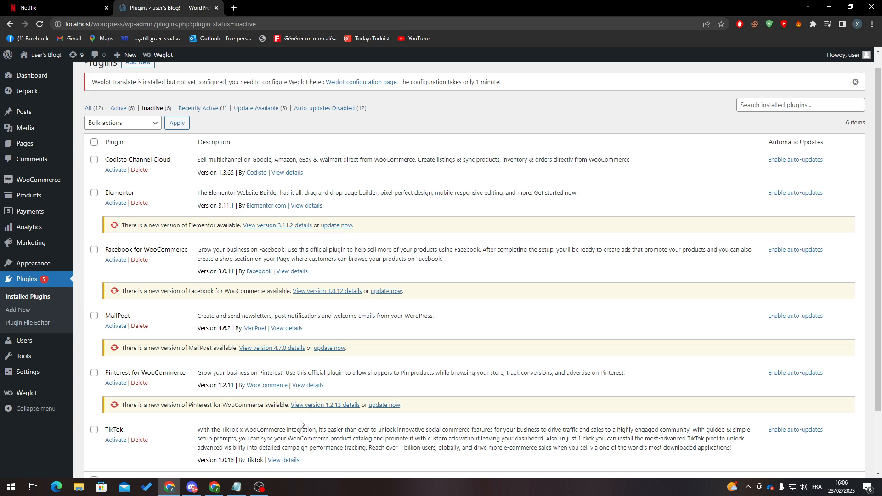
pyautogui.moveTo(79, 4)
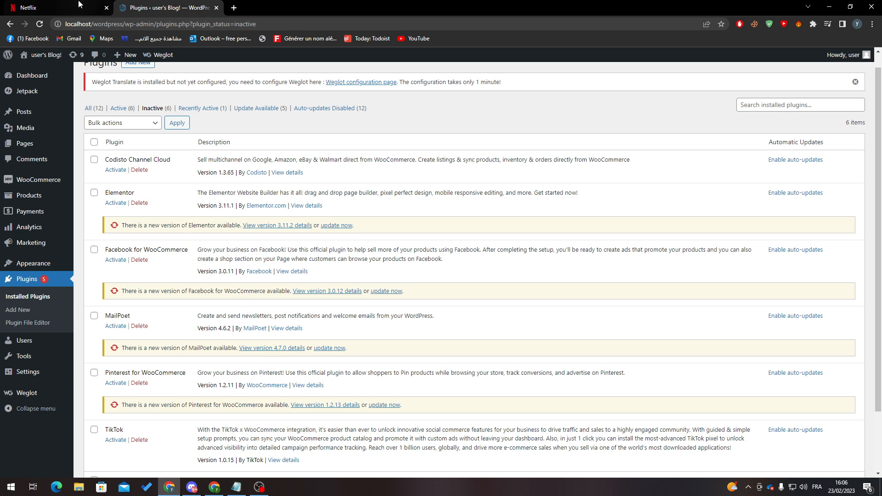
pyautogui.moveTo(163, 278)
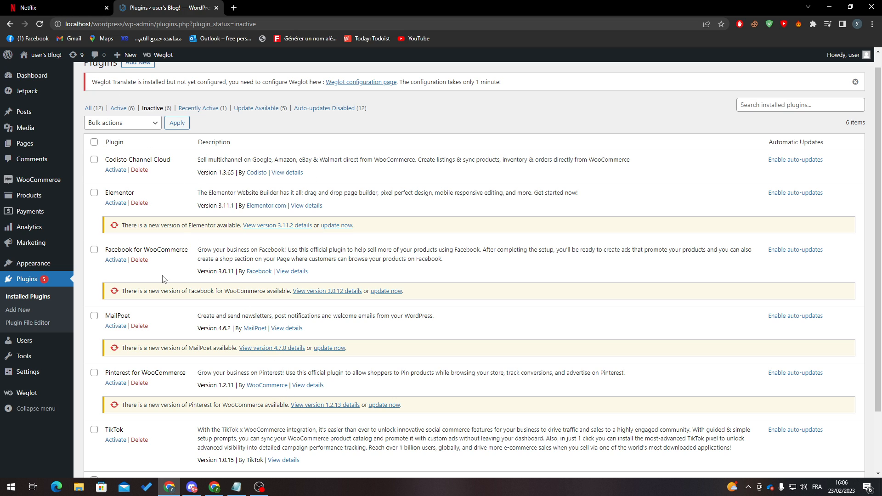
pyautogui.moveTo(166, 273)
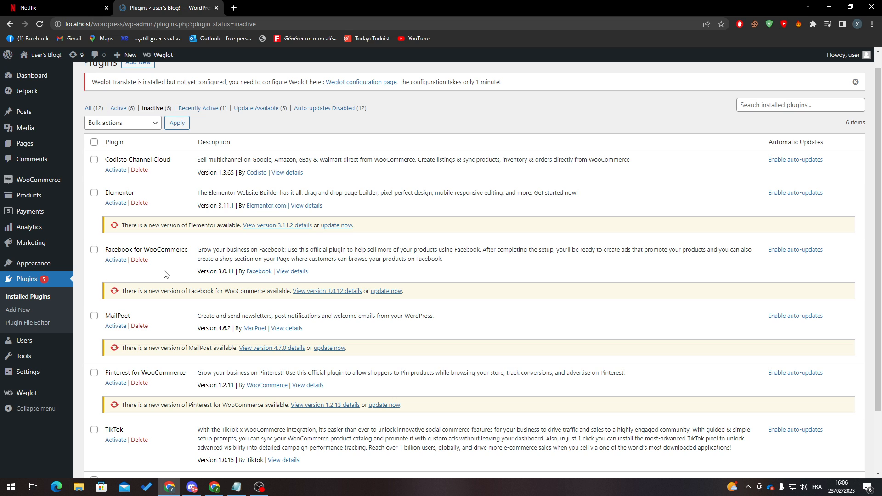
pyautogui.moveTo(28, 196)
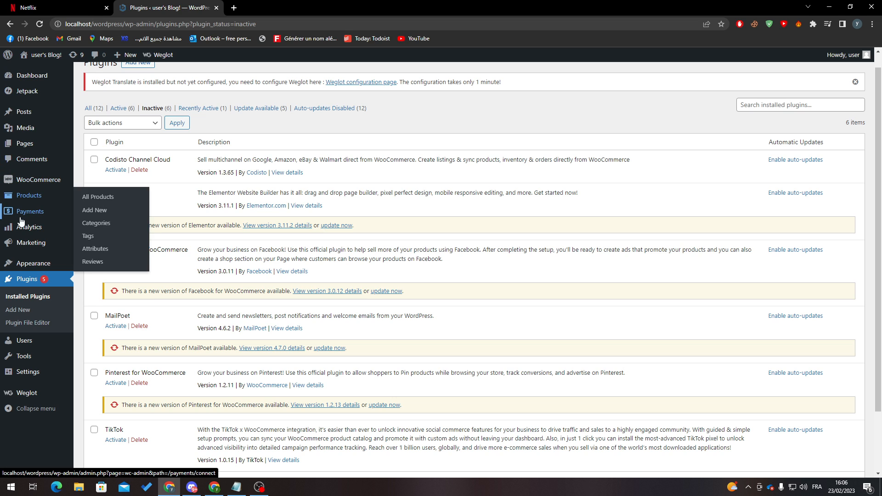
pyautogui.moveTo(137, 218)
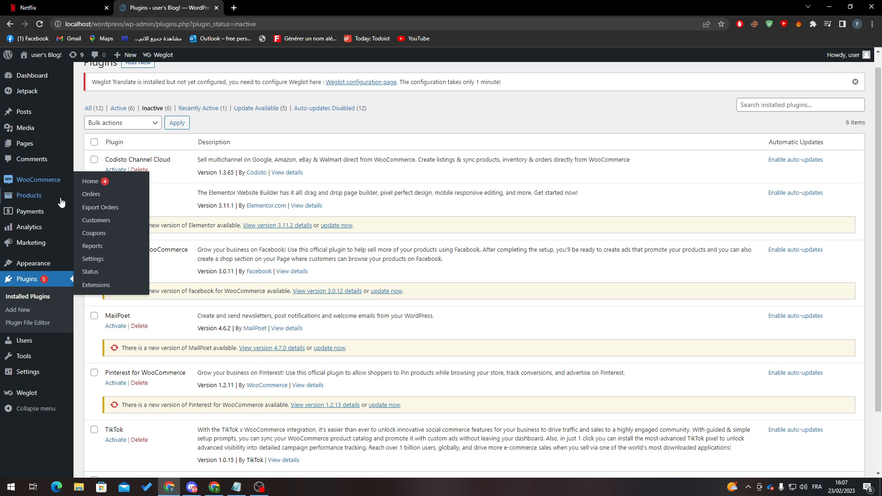
# - Open Products > All Products from the admin sidebar
pyautogui.click(28, 195)
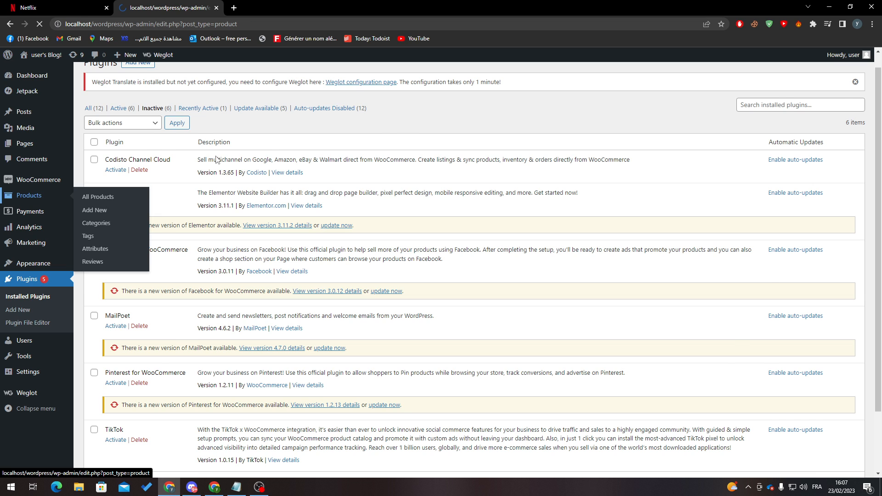
# - Select the Pringles SALT & VENEGARE product ID 74 and open its Edit link
pyautogui.click(97, 196)
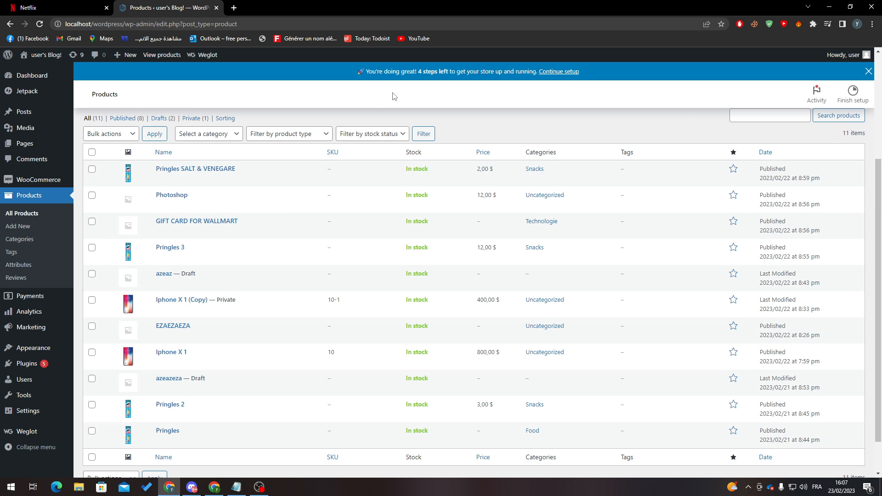
pyautogui.moveTo(372, 109)
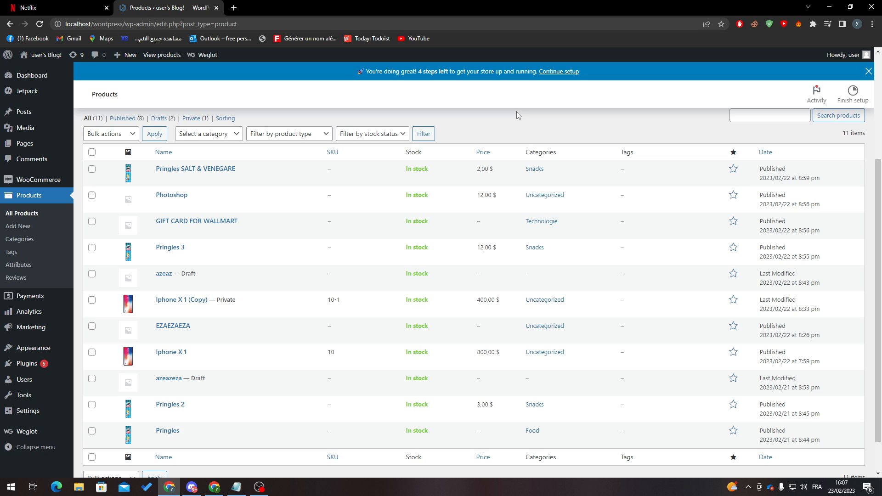
pyautogui.moveTo(420, 108)
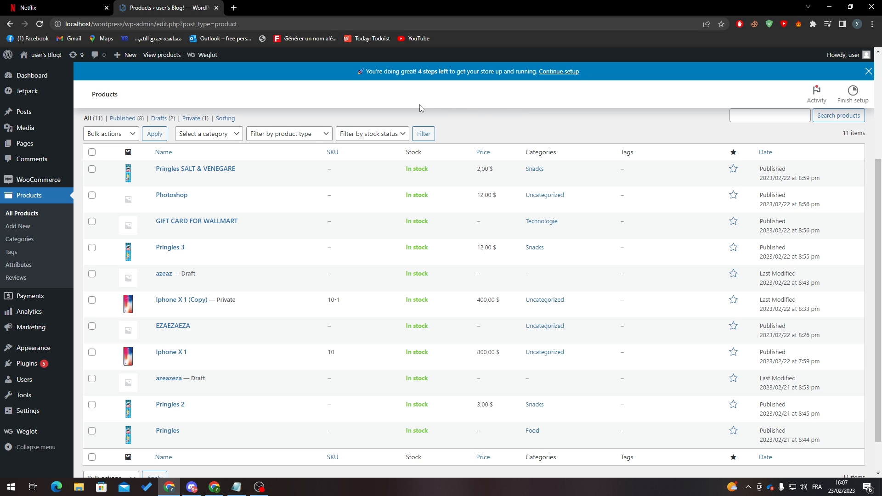
pyautogui.moveTo(622, 93)
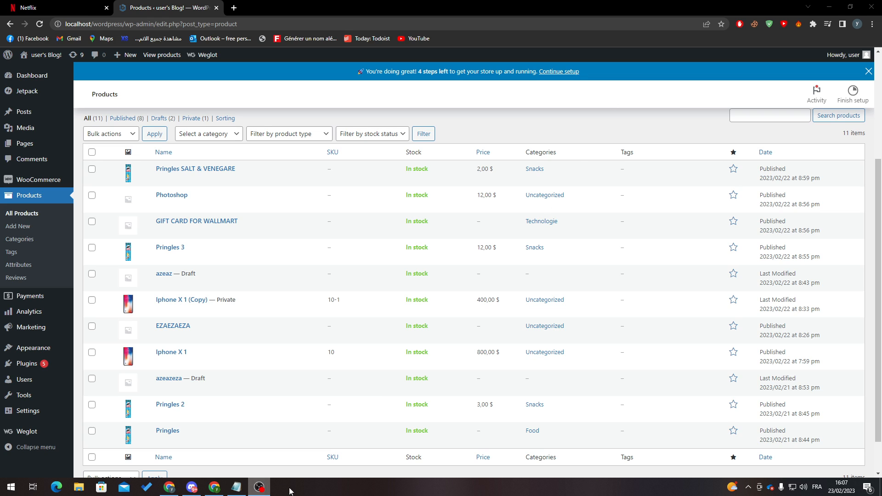
pyautogui.moveTo(440, 492)
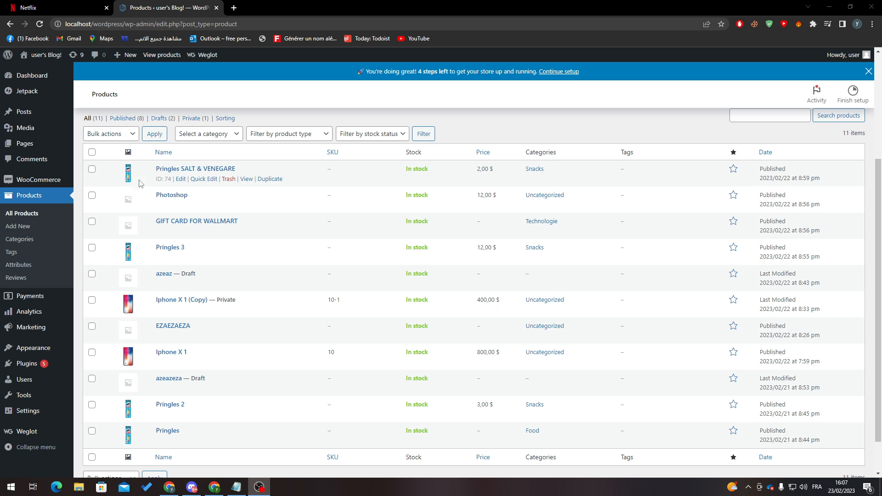
pyautogui.doubleClick(169, 179)
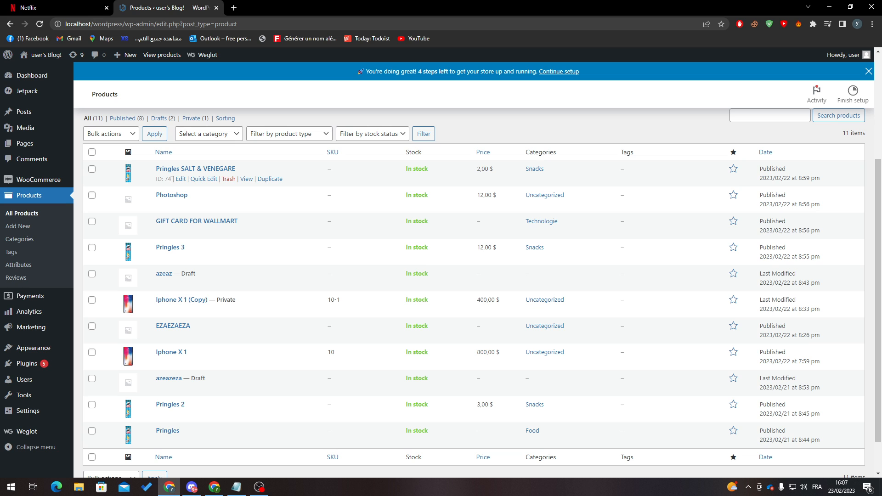
pyautogui.click(180, 179)
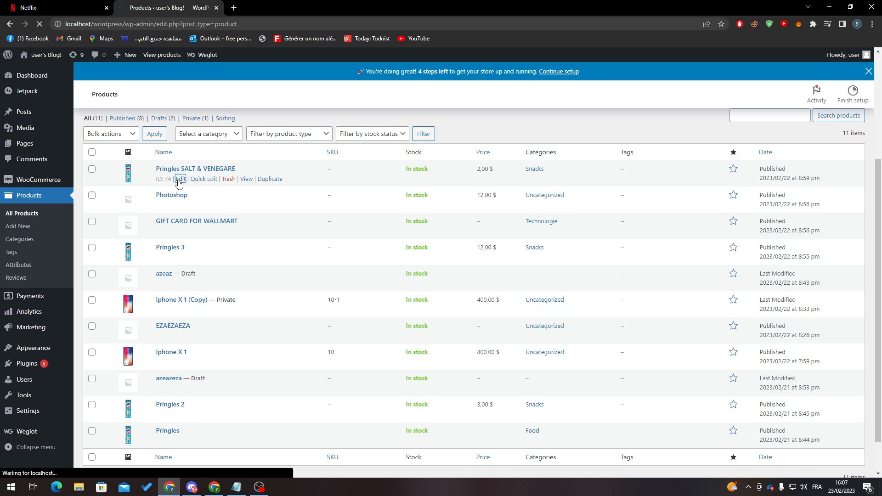
# - Scroll through the Pringles product's description, Product data and categories, then go back
pyautogui.click(181, 178)
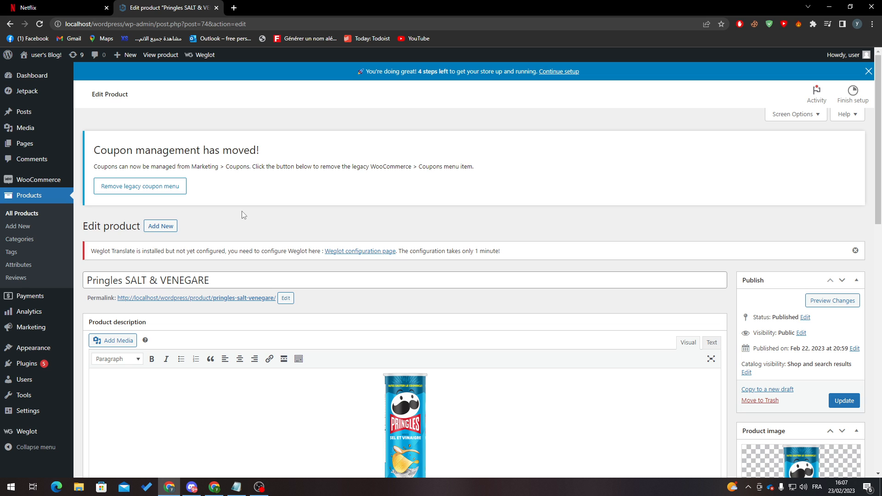
pyautogui.scroll(-3)
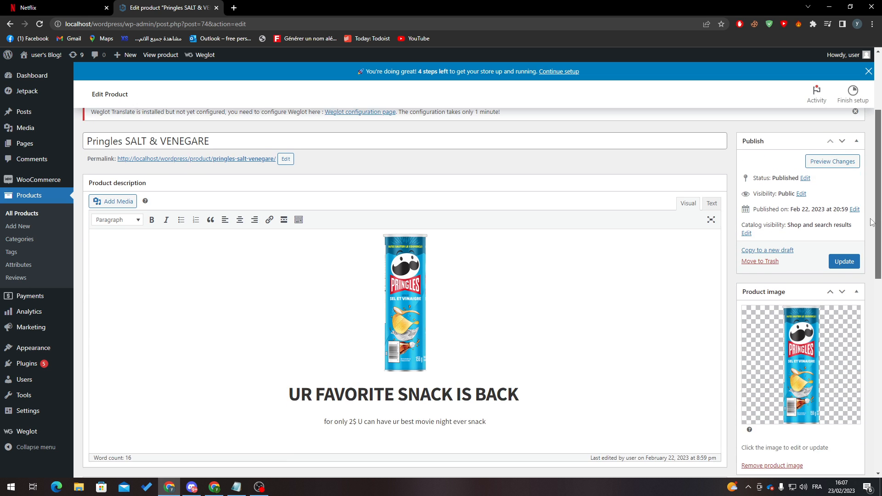
pyautogui.scroll(-3)
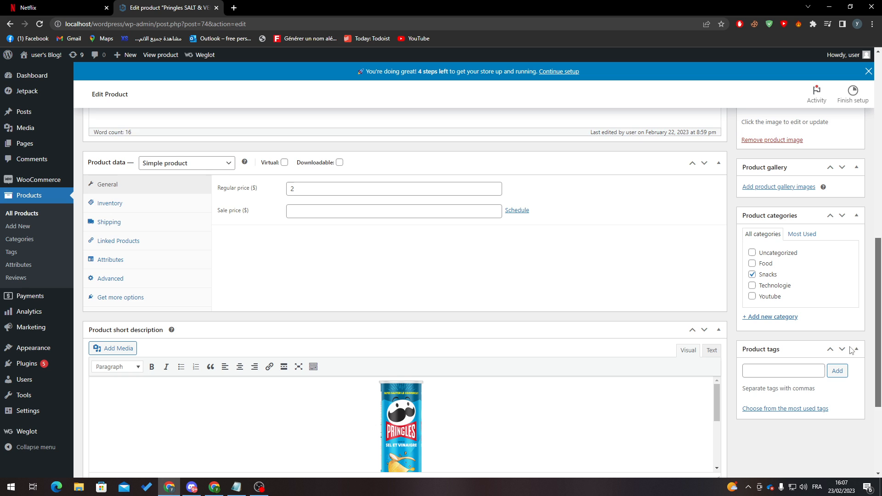
pyautogui.scroll(3)
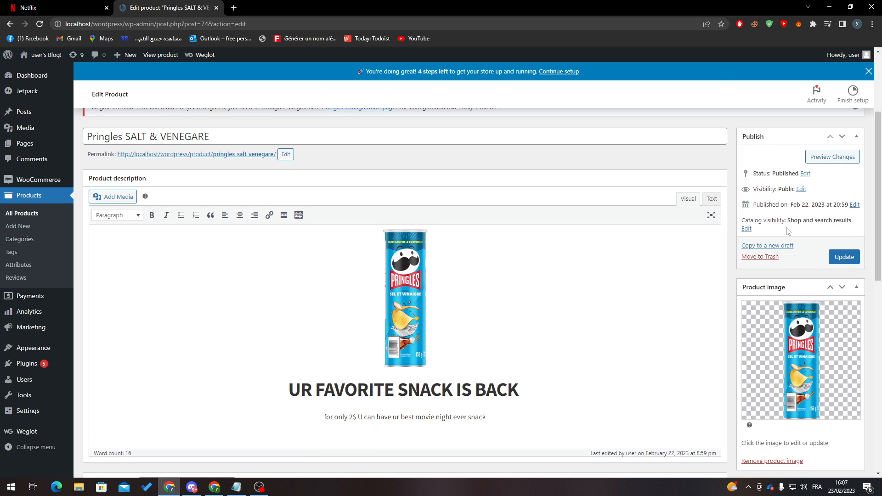
pyautogui.moveTo(266, 185)
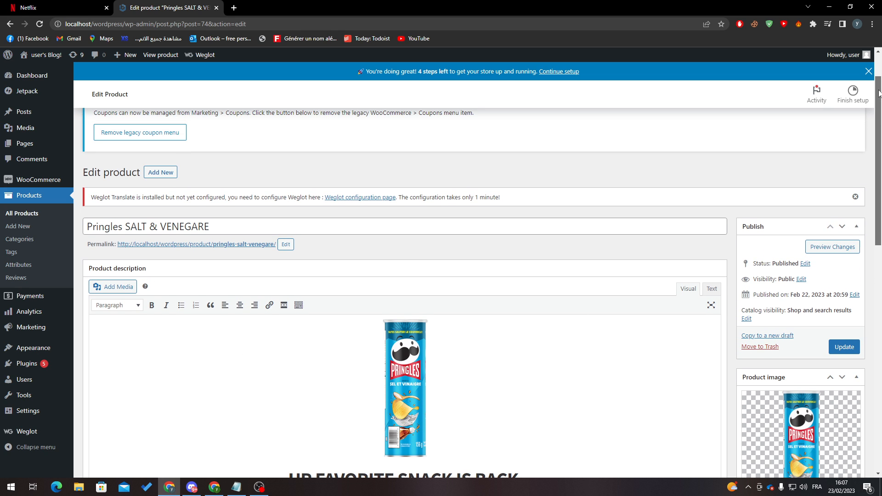
pyautogui.moveTo(11, 24)
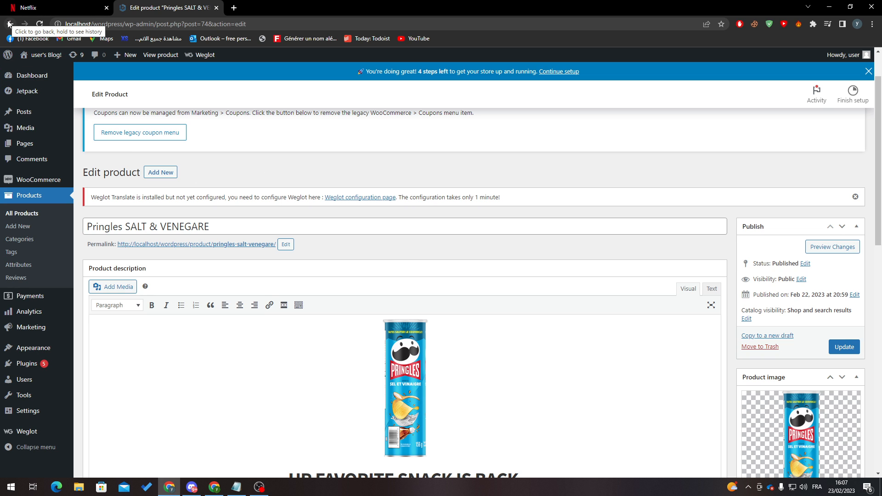
pyautogui.click(8, 22)
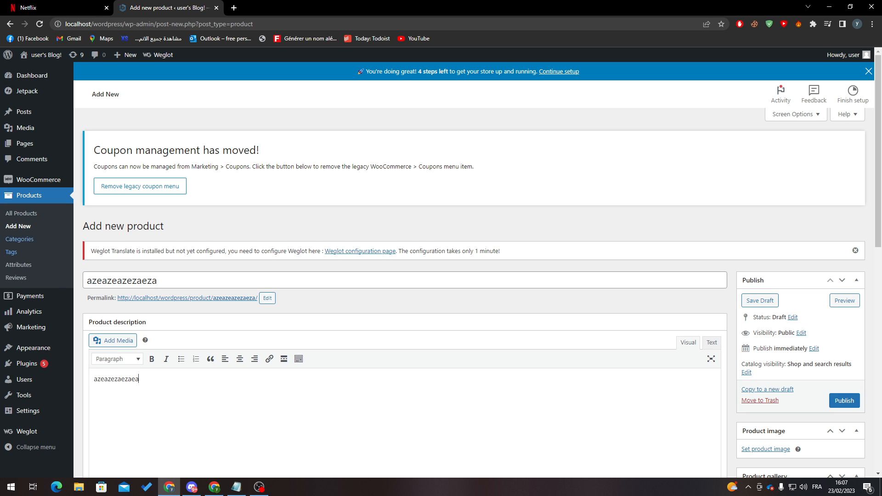
# - Publish the 'azeazeazezaeza' test product with its placeholder description
pyautogui.scroll(-3)
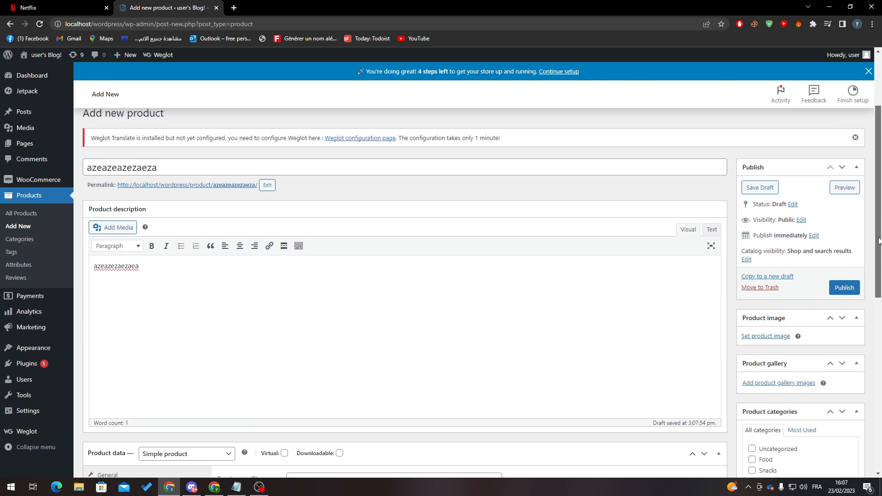
pyautogui.click(844, 287)
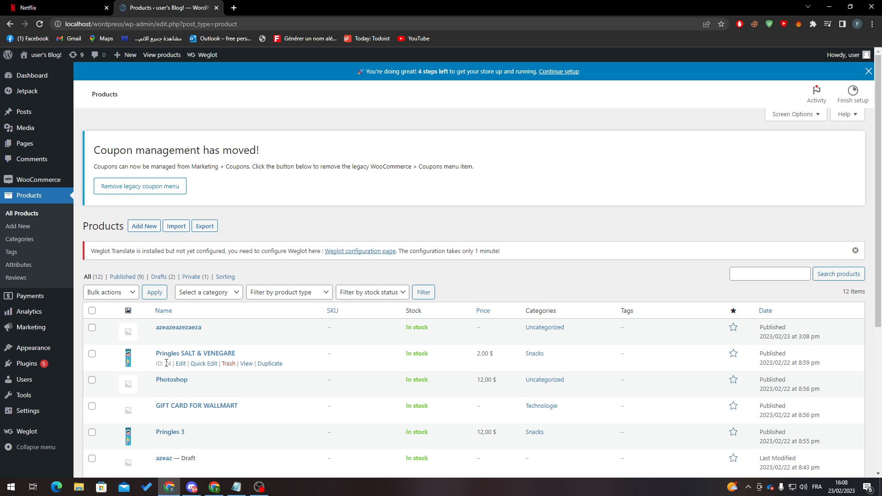
pyautogui.moveTo(359, 229)
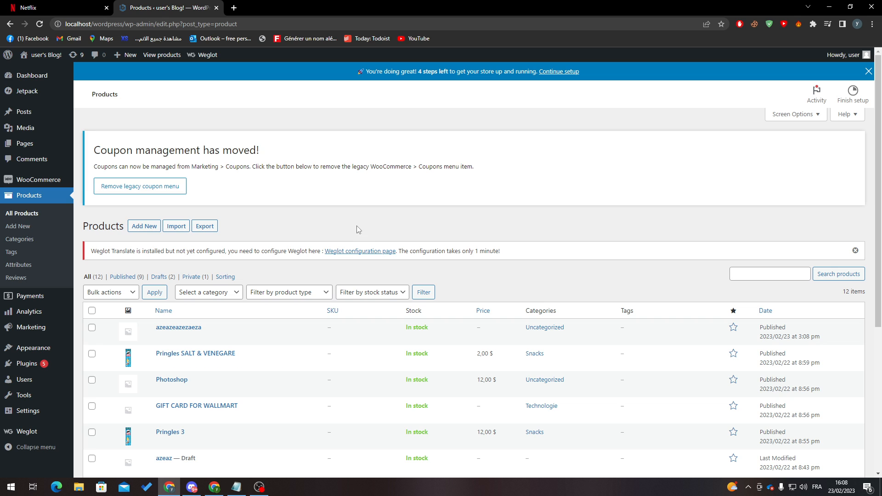
pyautogui.moveTo(256, 220)
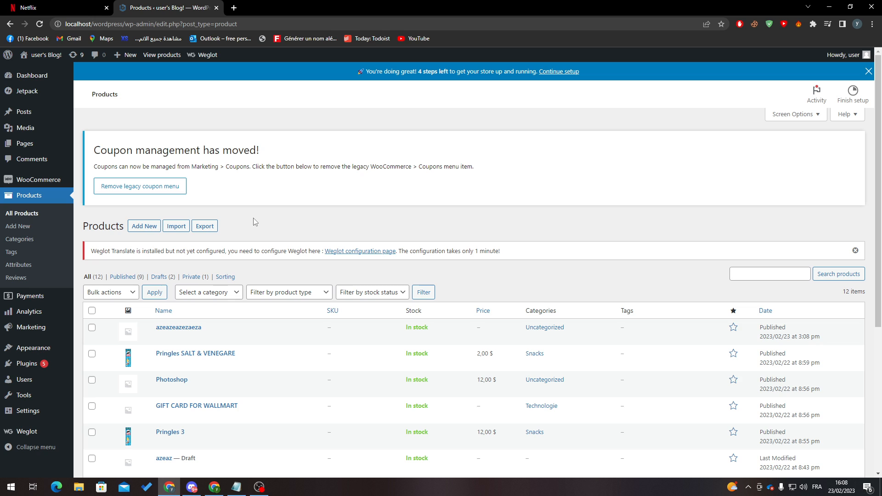